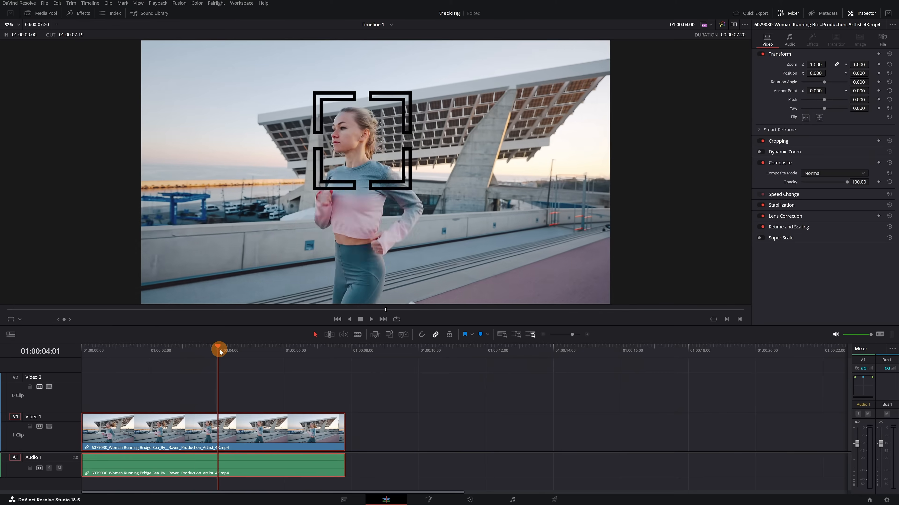
Step: Move the clip to the Color page and set the Tracker palette to Classic Stabilizer
drag(219, 350, 279, 350)
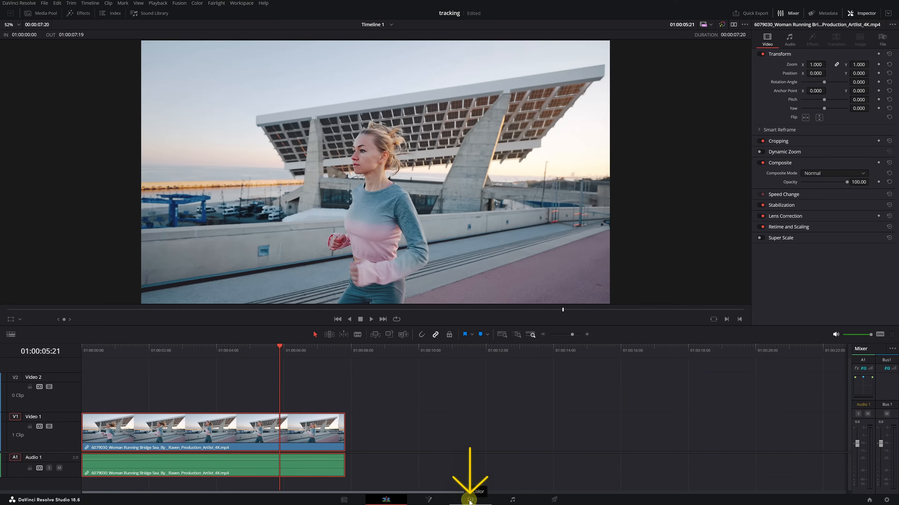
click(470, 500)
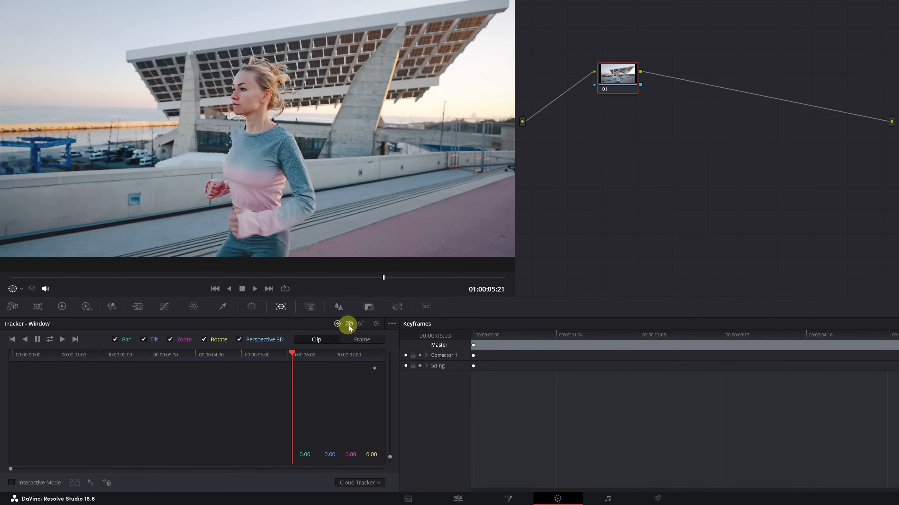
mouse_move(349, 324)
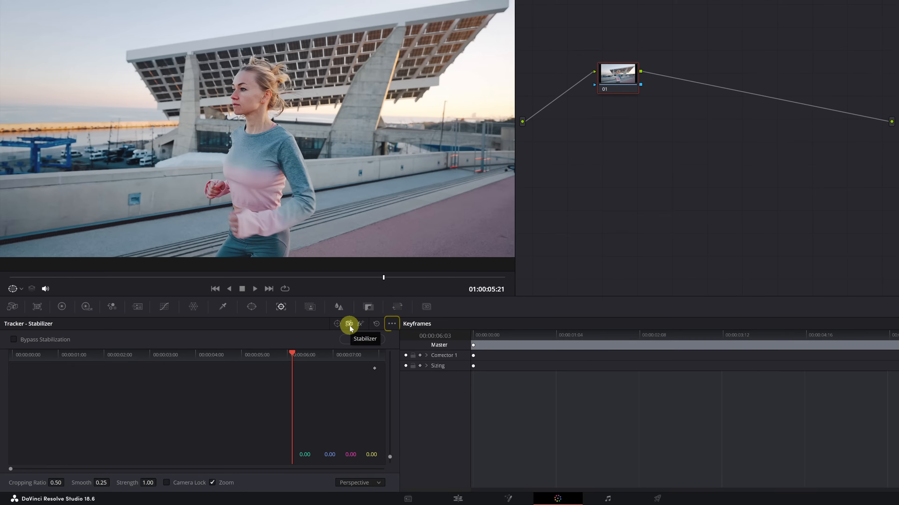
click(392, 324)
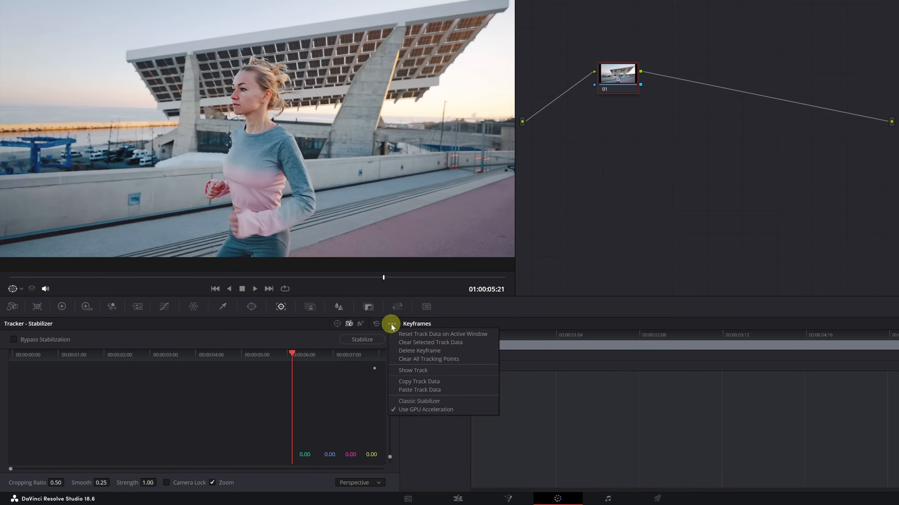
mouse_move(424, 401)
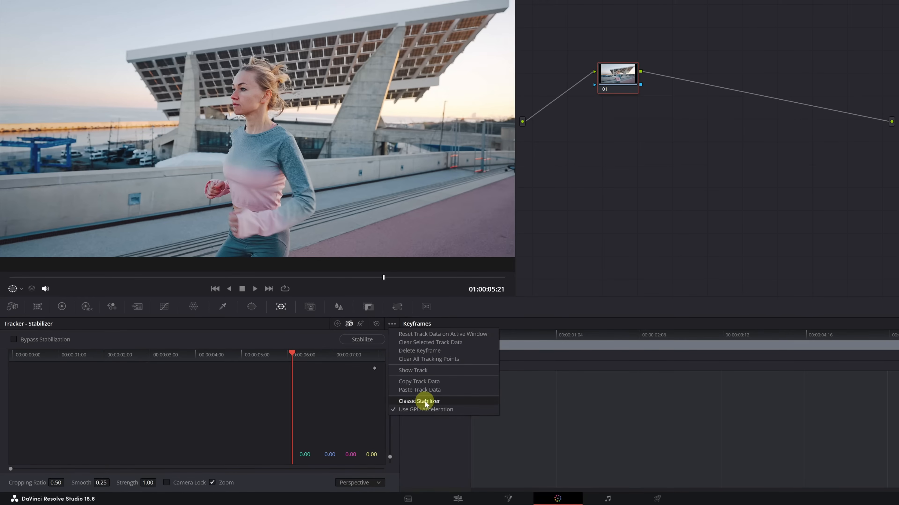
click(418, 401)
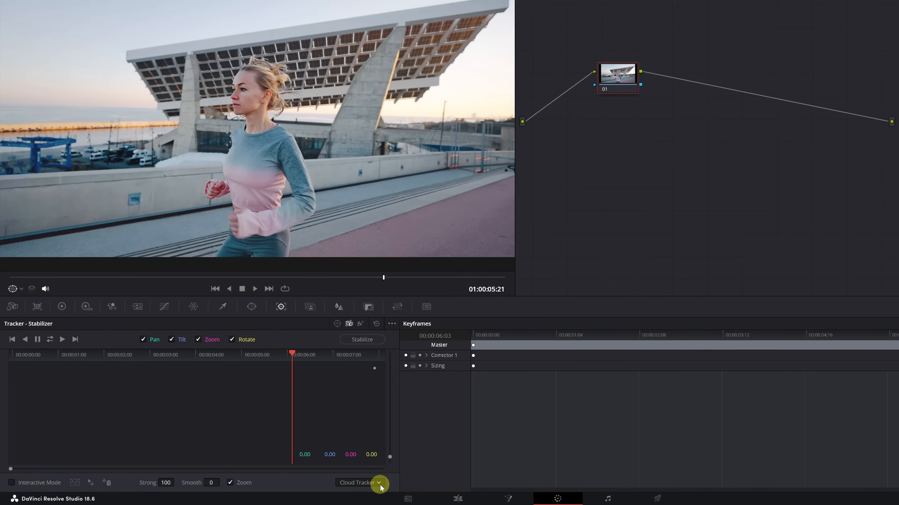
click(360, 483)
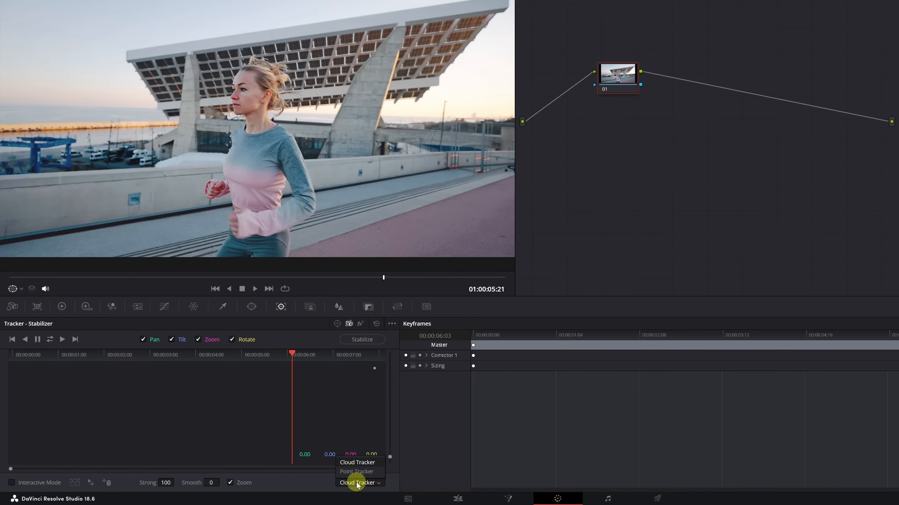
mouse_move(356, 471)
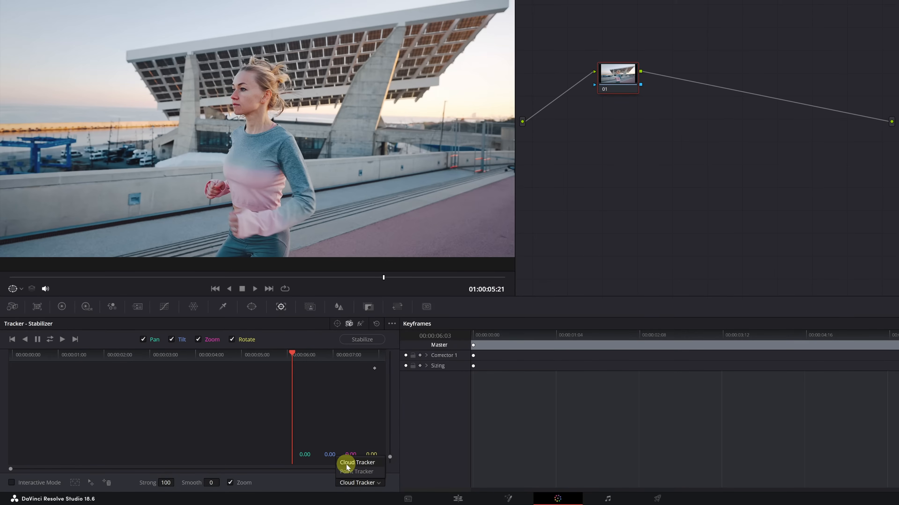
mouse_move(353, 468)
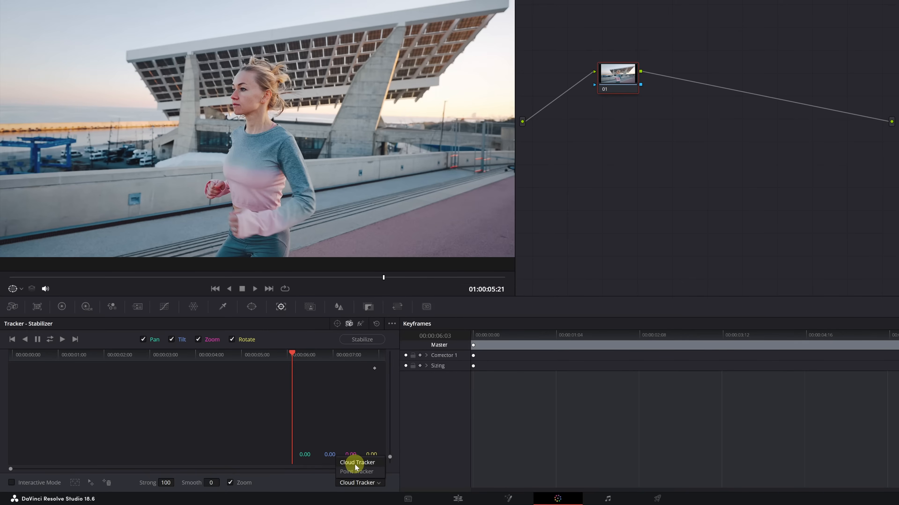
click(357, 462)
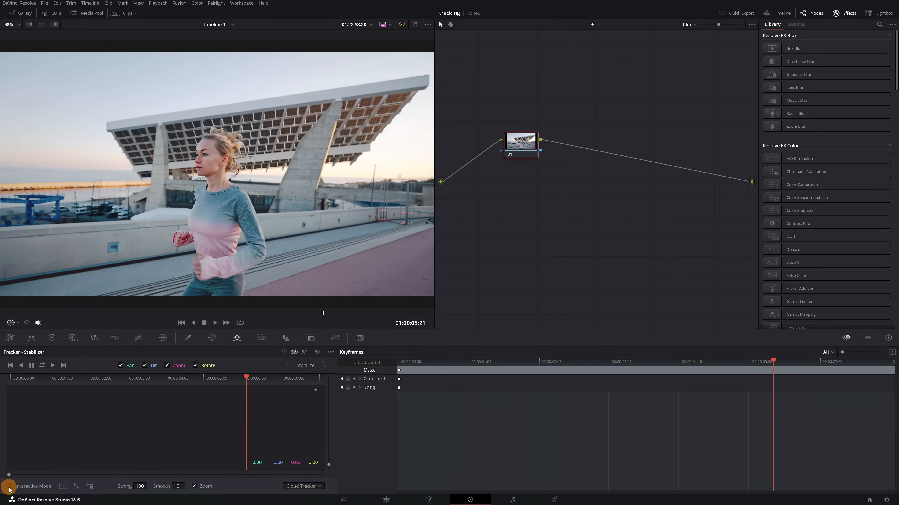
Step: Enable Interactive Mode and draw a tracking region around the running woman's face
click(9, 486)
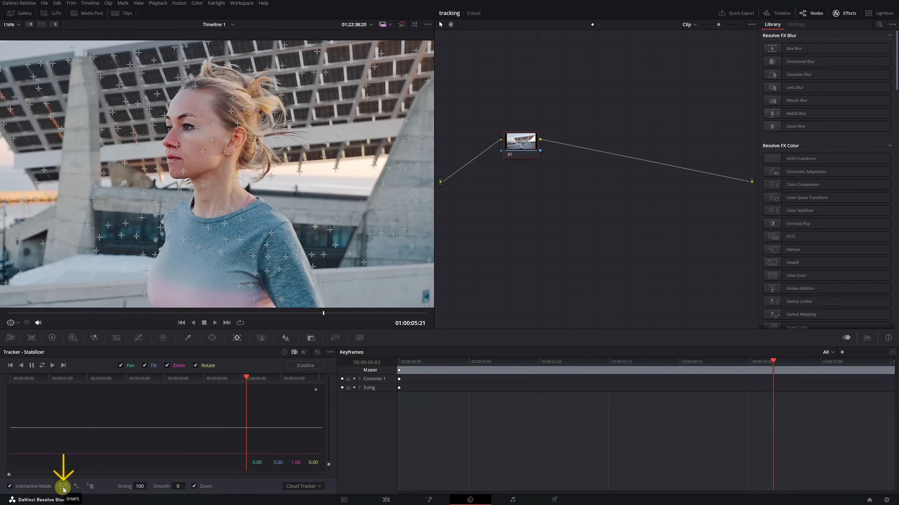
click(62, 486)
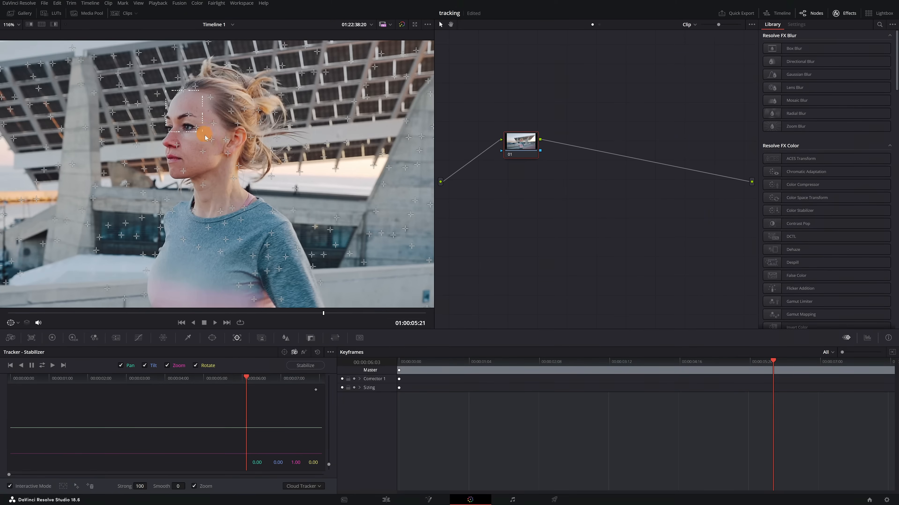
drag(205, 135, 252, 184)
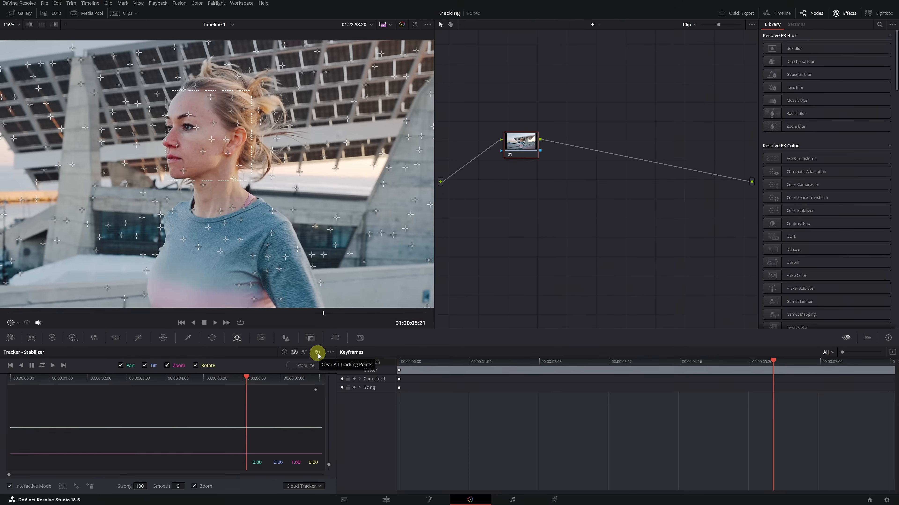
Step: Clear all frame-wide tracking points and insert new points only inside the face region
click(317, 353)
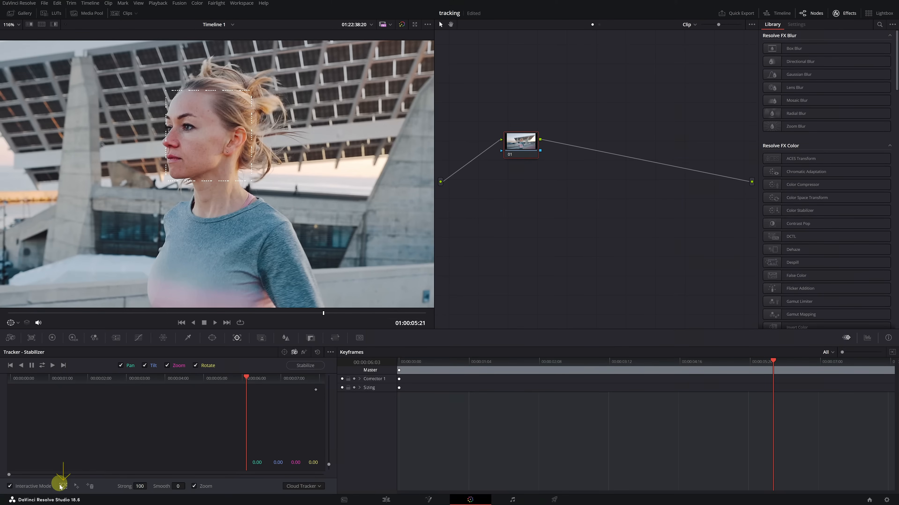
click(61, 487)
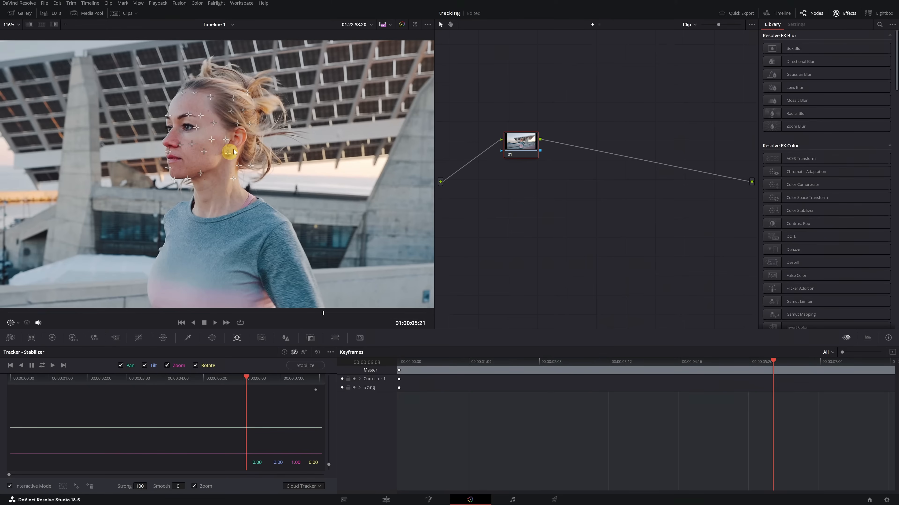
drag(230, 150, 209, 130)
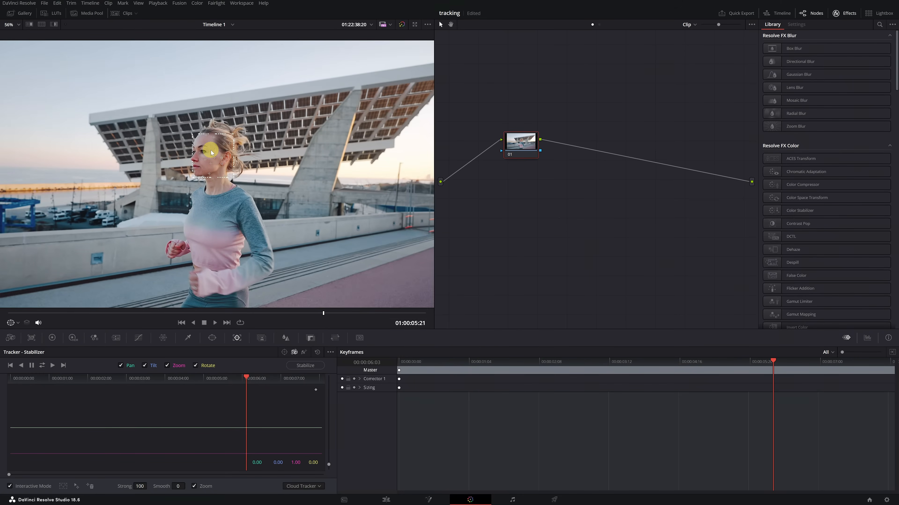
Step: Track the face forward and reverse through the clip, then scrub back to mid-clip
click(43, 368)
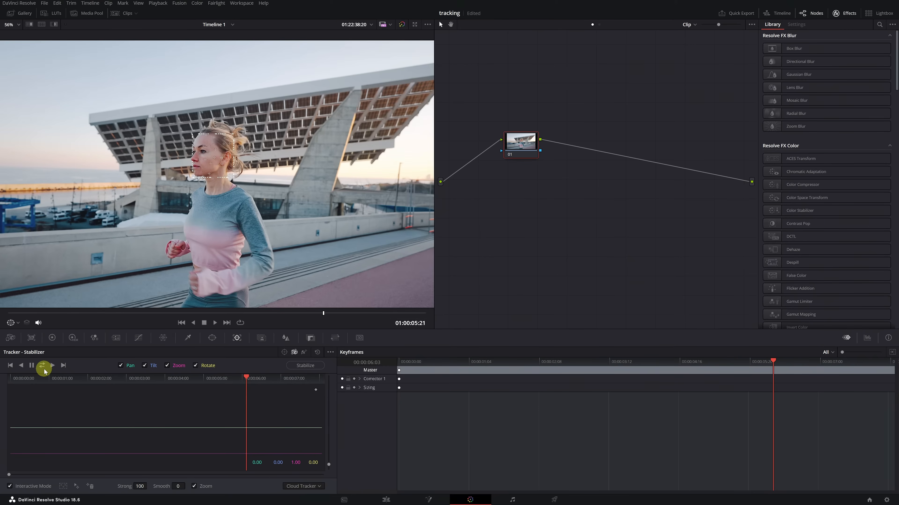
mouse_move(43, 366)
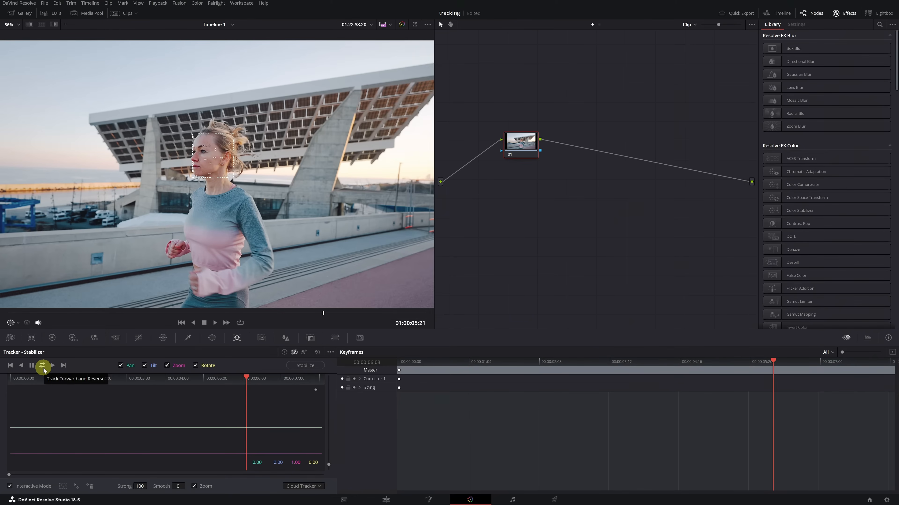
click(43, 365)
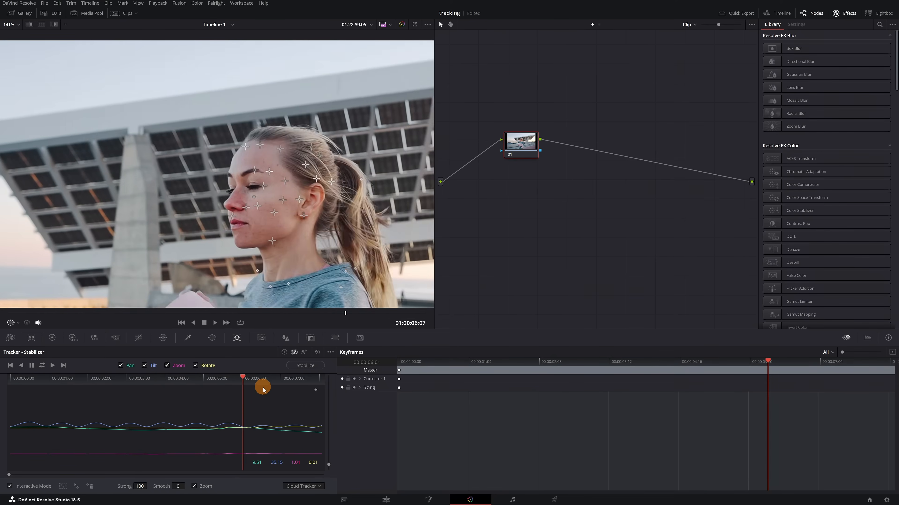
drag(243, 377, 156, 377)
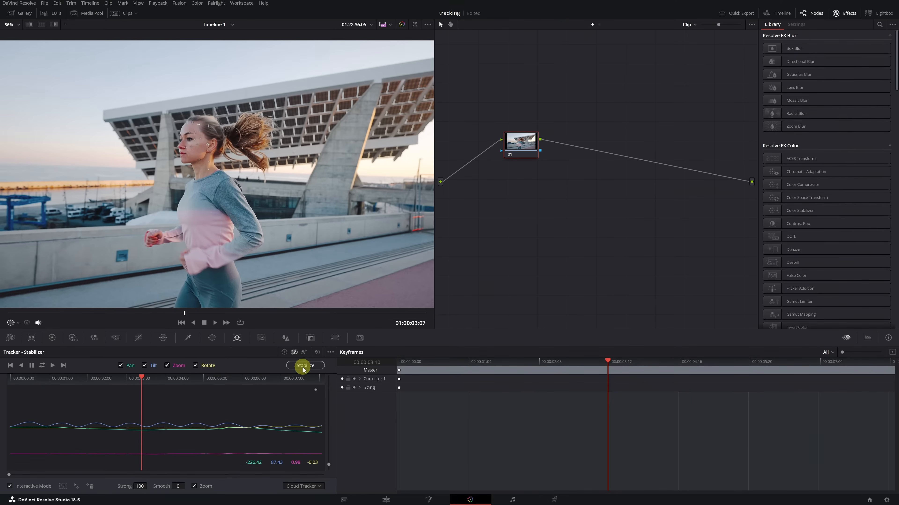
Step: Stabilize the clip around the tracked face and play it from the start to review
click(305, 365)
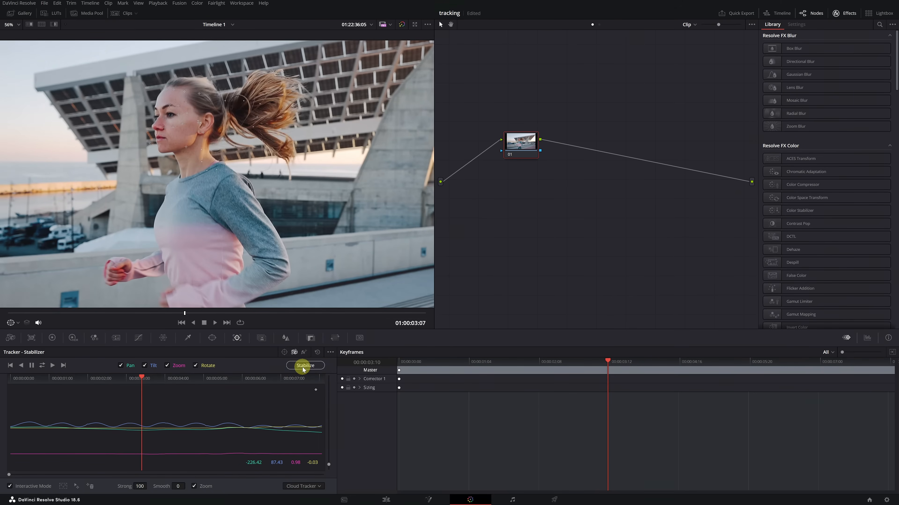
click(194, 486)
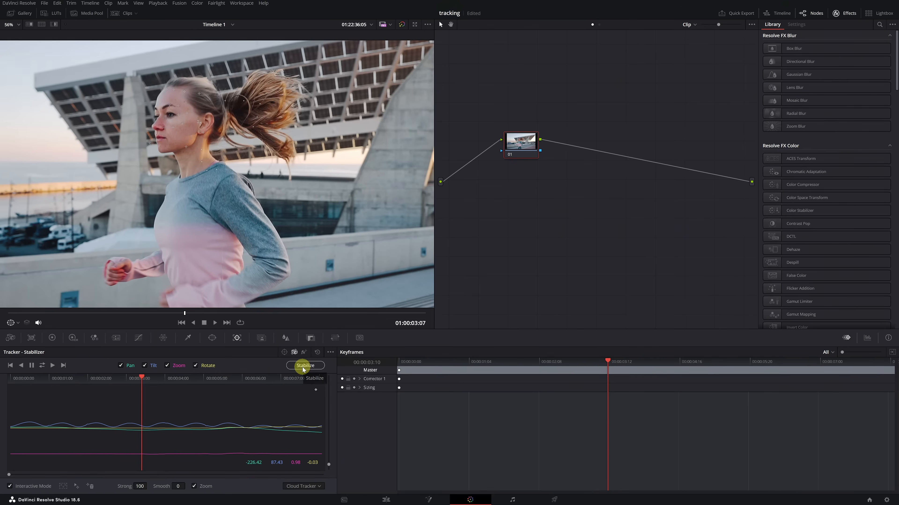
click(306, 365)
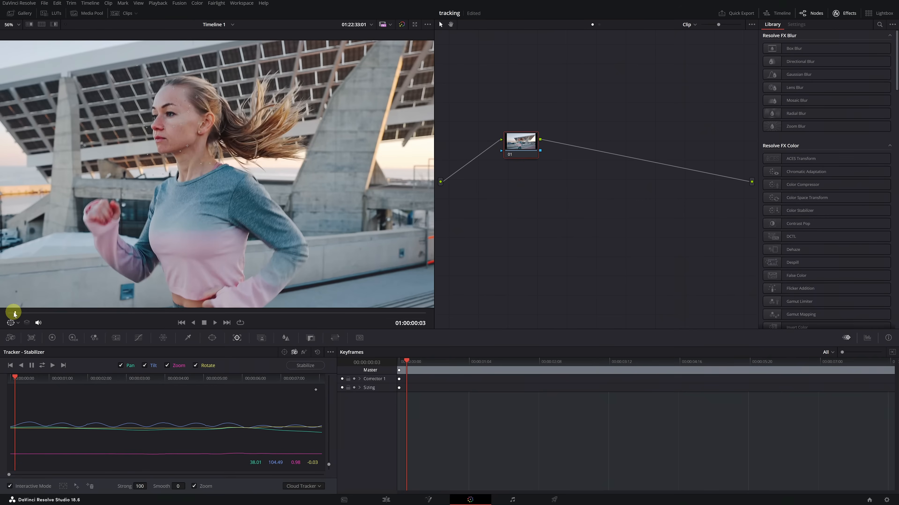
click(215, 322)
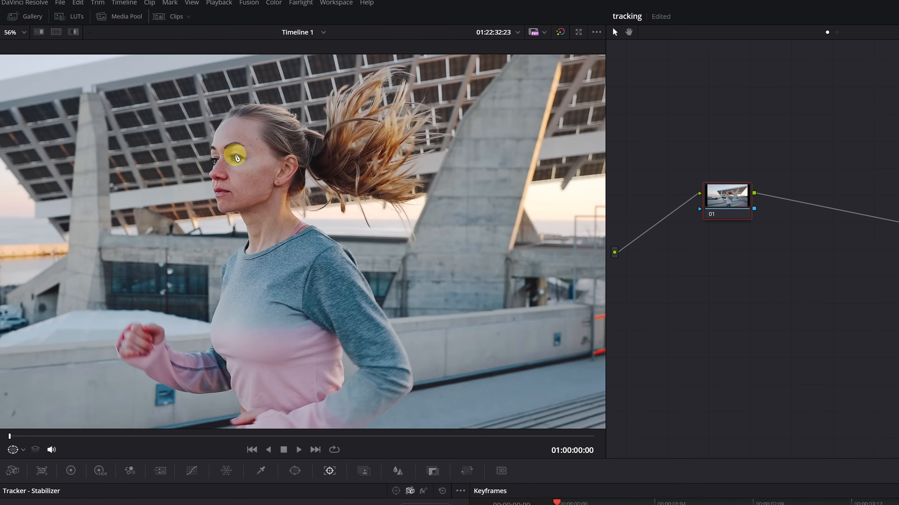
click(298, 449)
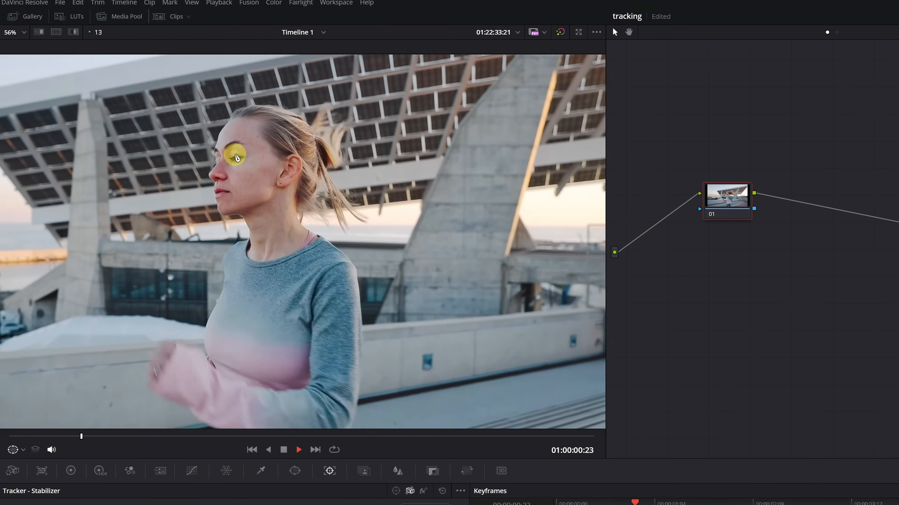
click(298, 449)
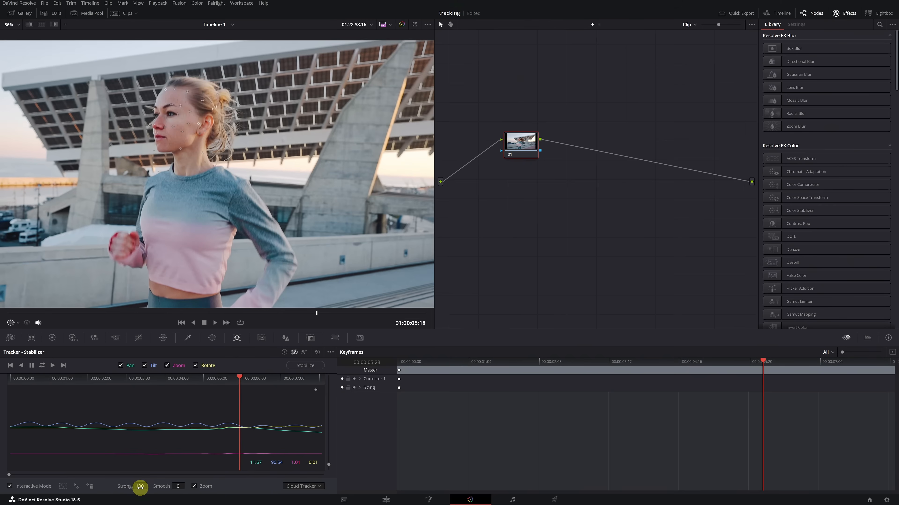
Step: Lower stabilization strength to 60, restabilize, and play the clip from the start
drag(138, 488, 132, 490)
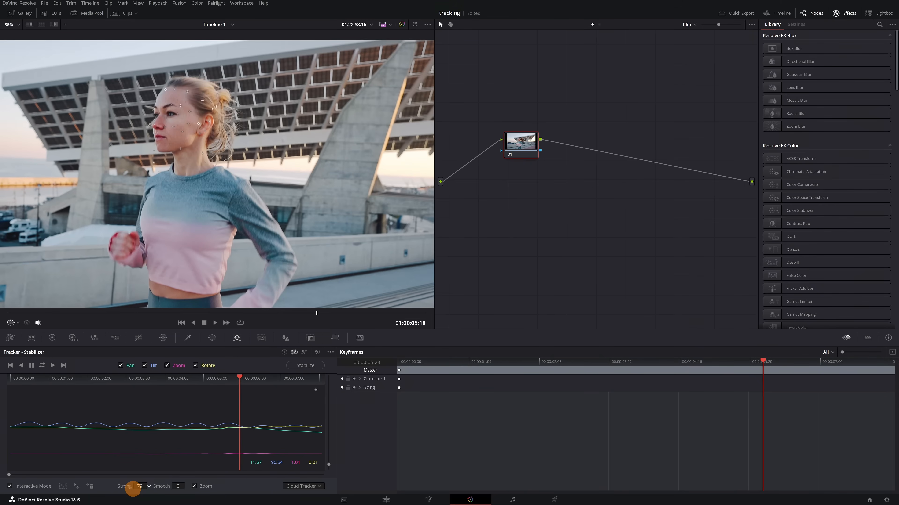
drag(133, 491, 140, 491)
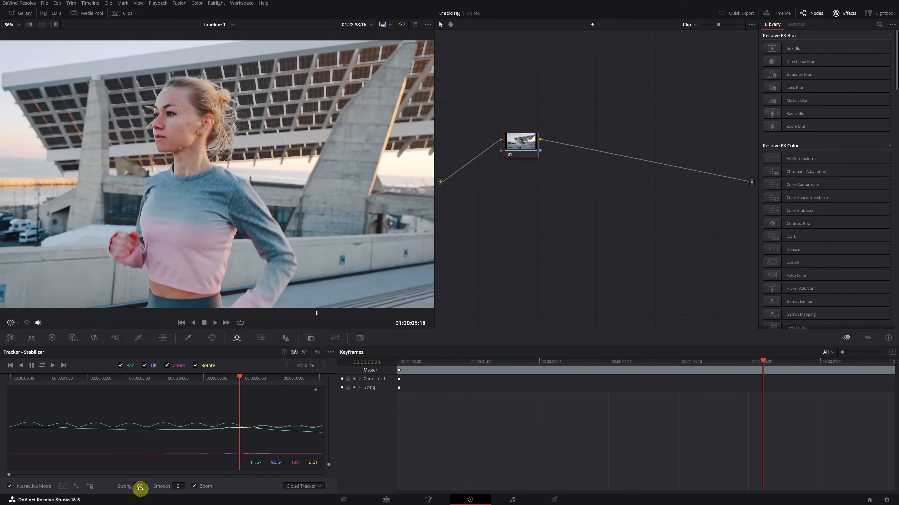
click(305, 366)
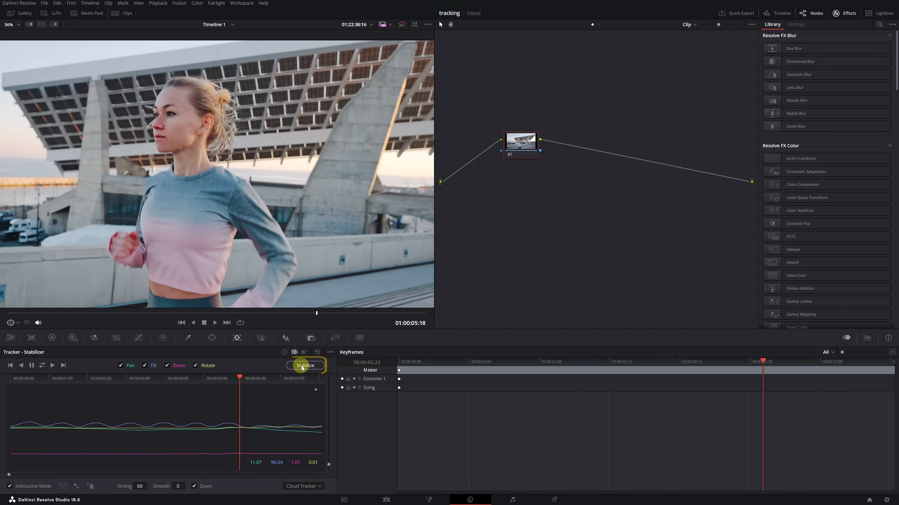
click(305, 366)
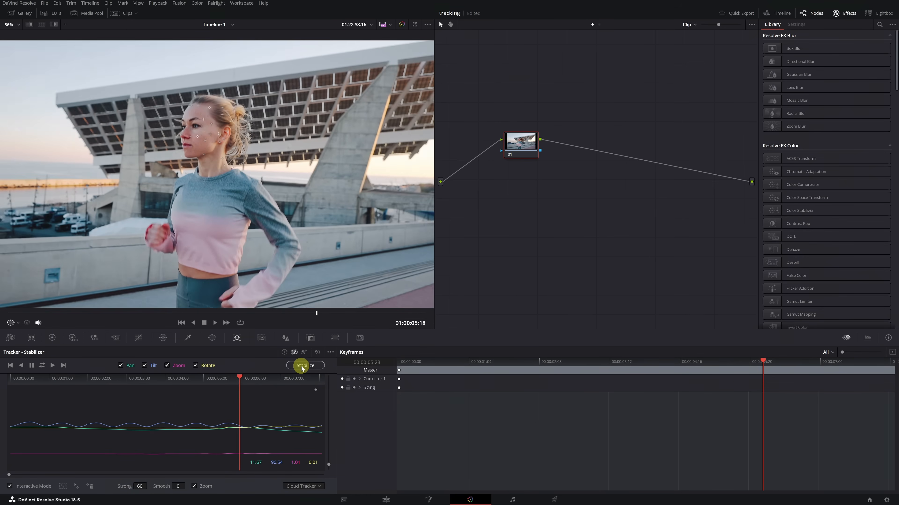
click(304, 366)
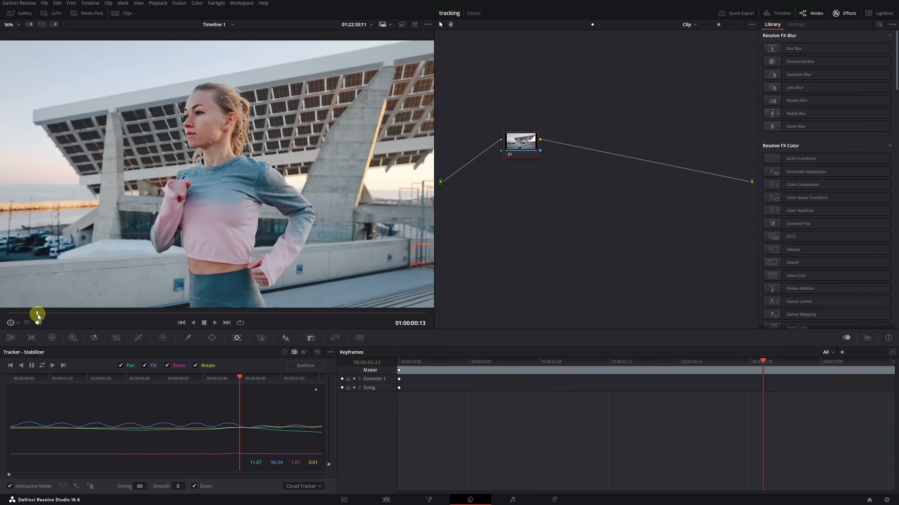
click(214, 323)
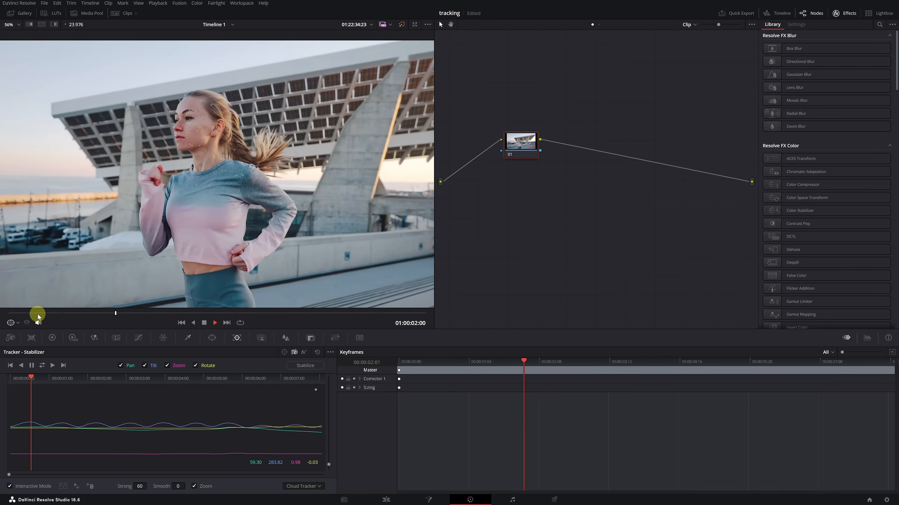
click(214, 322)
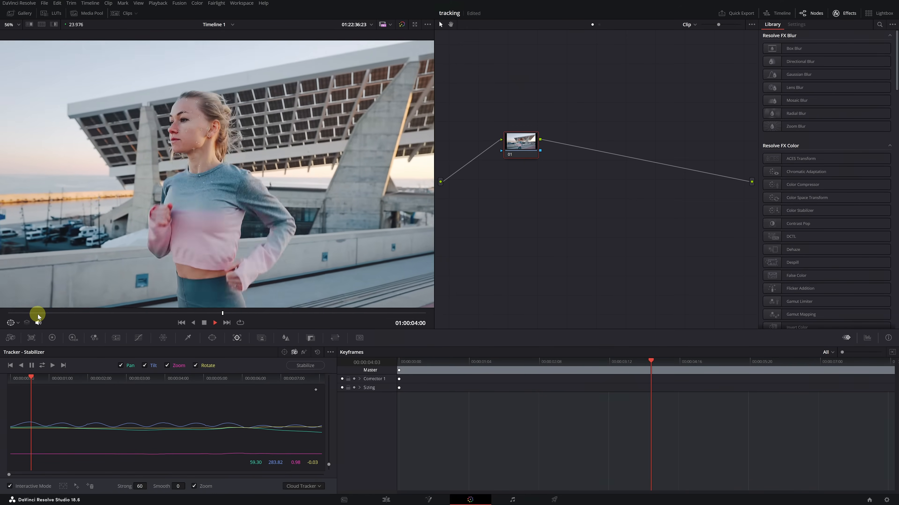